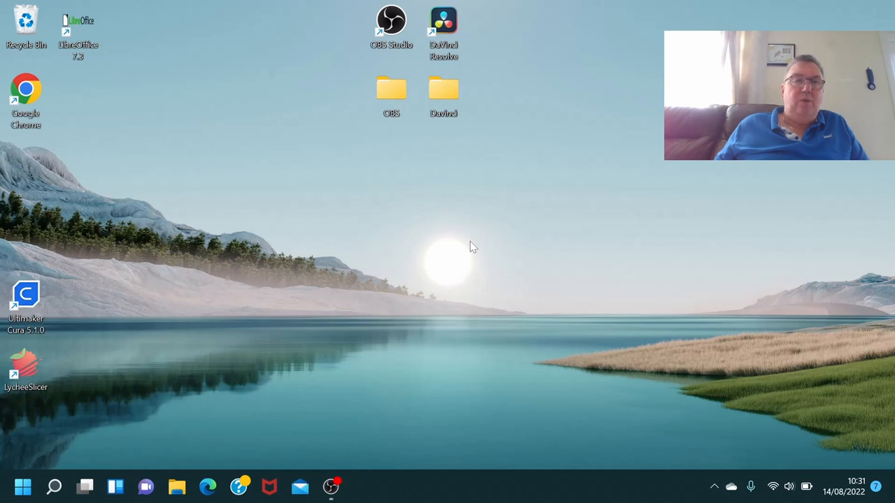
mouse_move(366, 358)
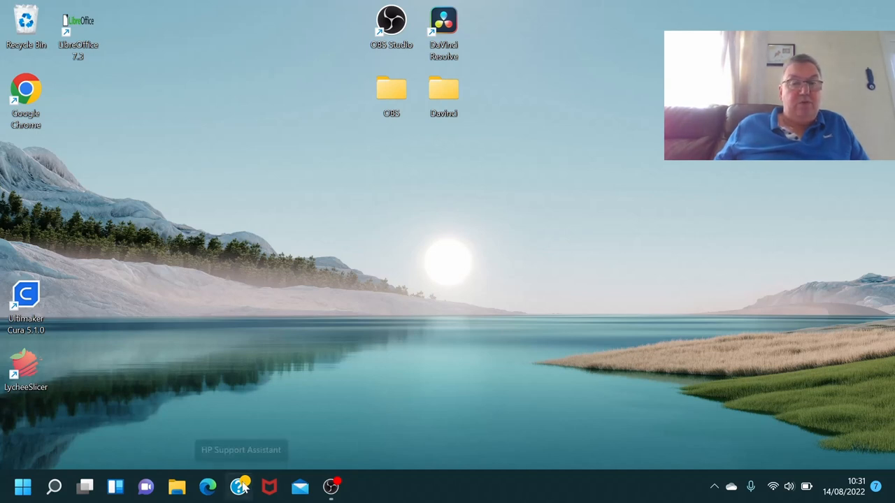
- Launch HP Support Assistant from the taskbar to reach its device dashboard
click(241, 487)
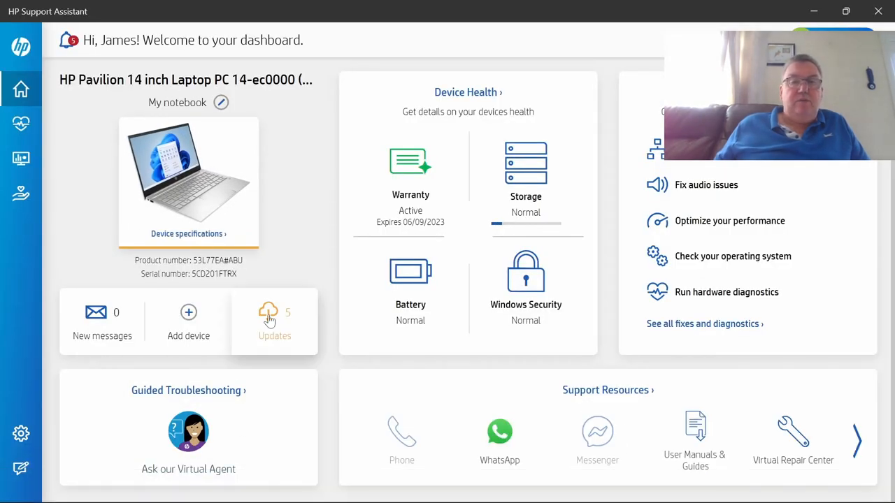
- Select all five pending driver and BIOS updates and start Download & install
click(274, 322)
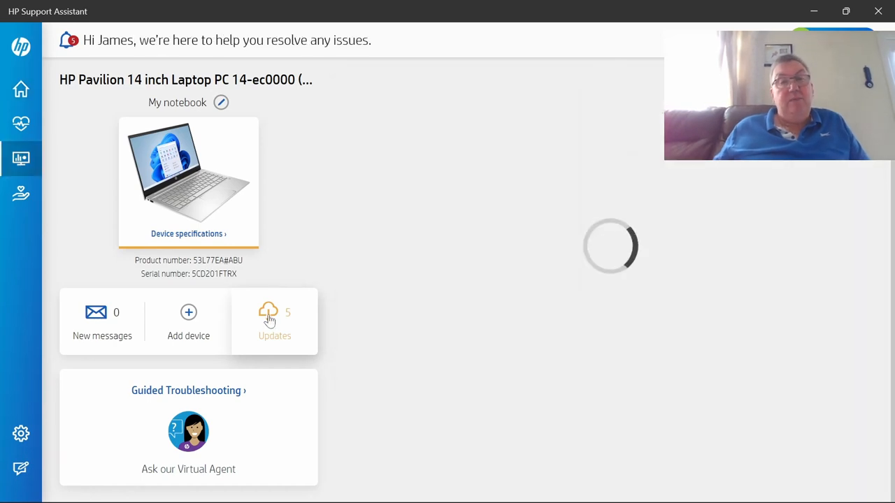
click(274, 322)
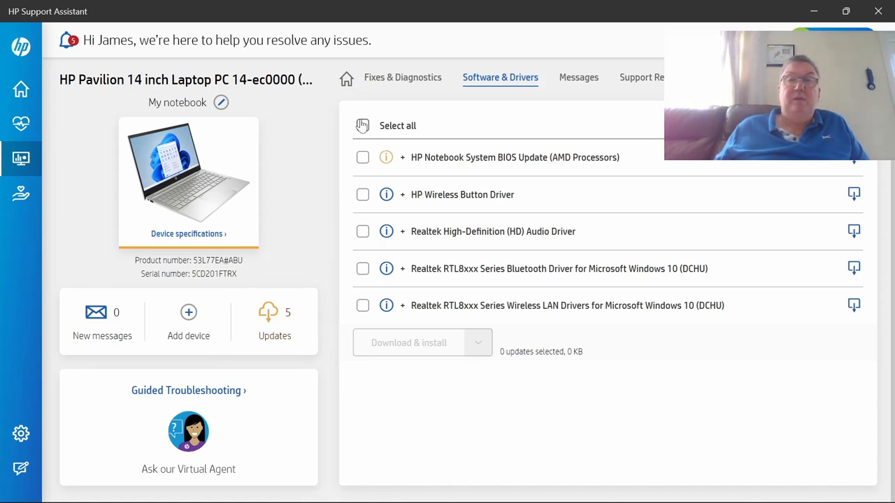
click(362, 125)
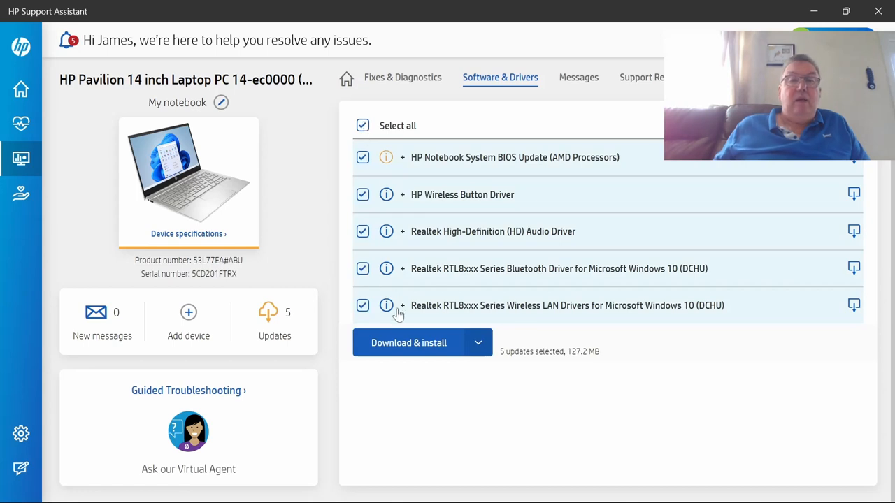
click(478, 343)
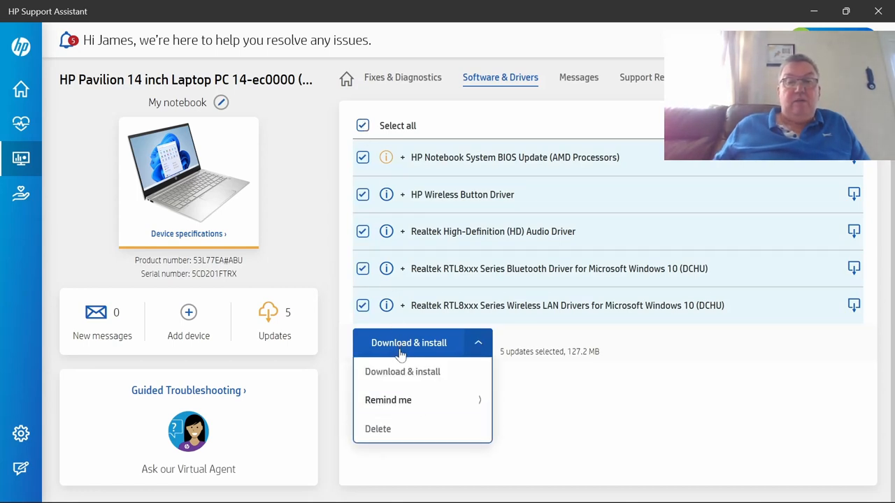
click(402, 372)
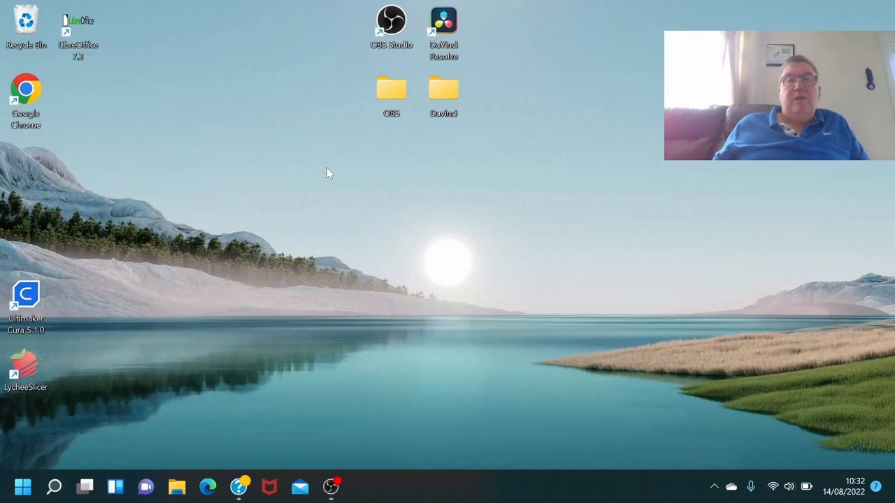
mouse_move(397, 45)
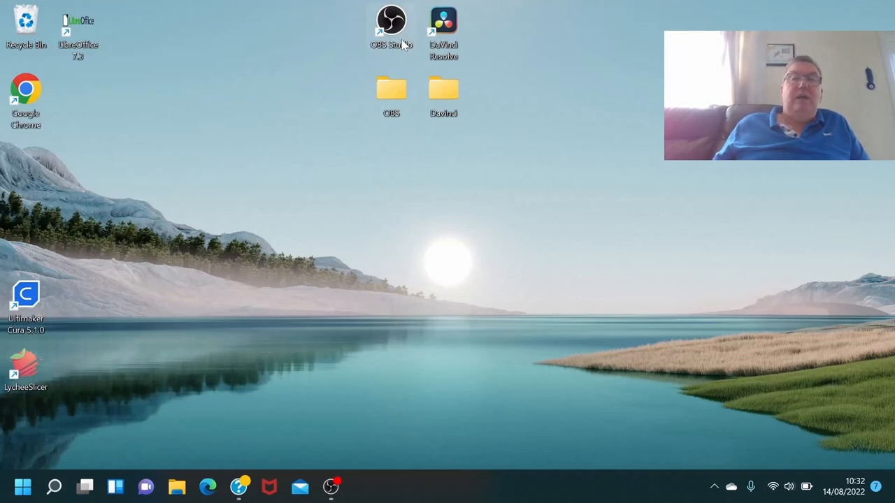
mouse_move(49, 322)
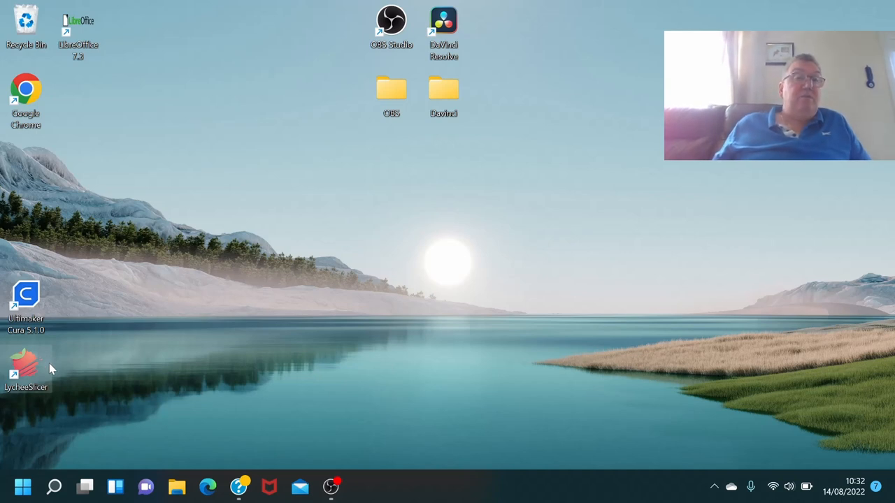
mouse_move(180, 76)
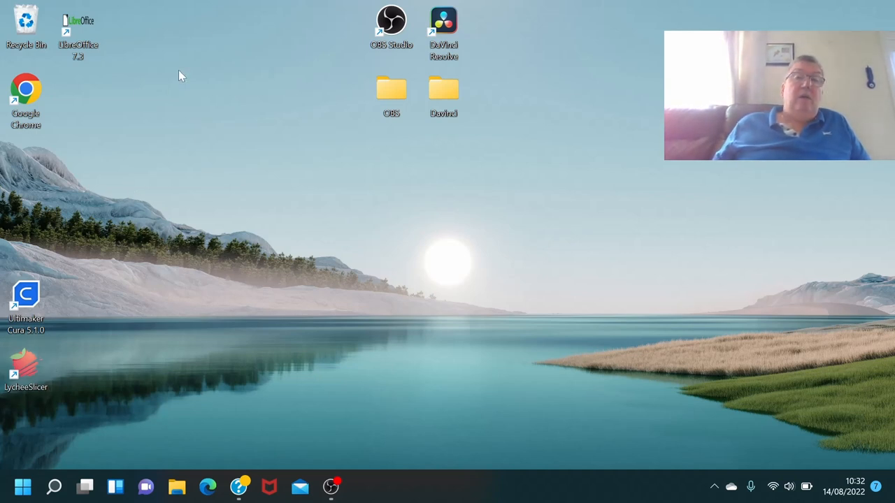
mouse_move(129, 95)
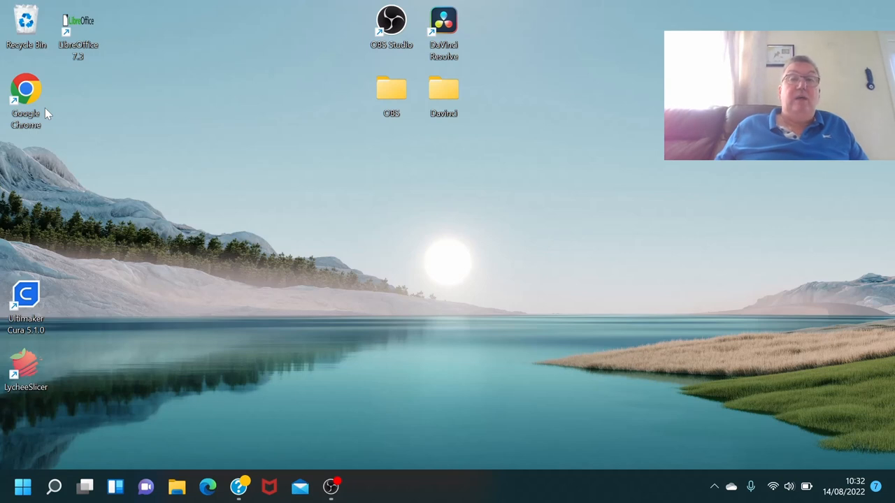
mouse_move(464, 65)
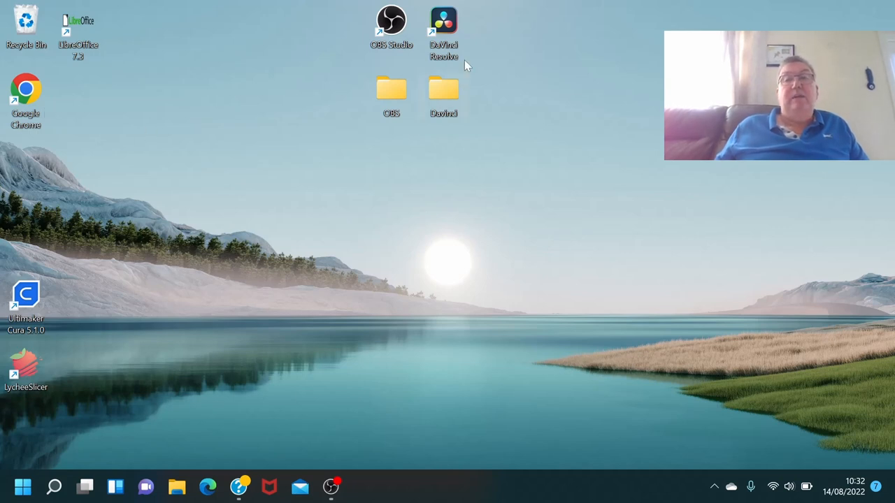
mouse_move(470, 47)
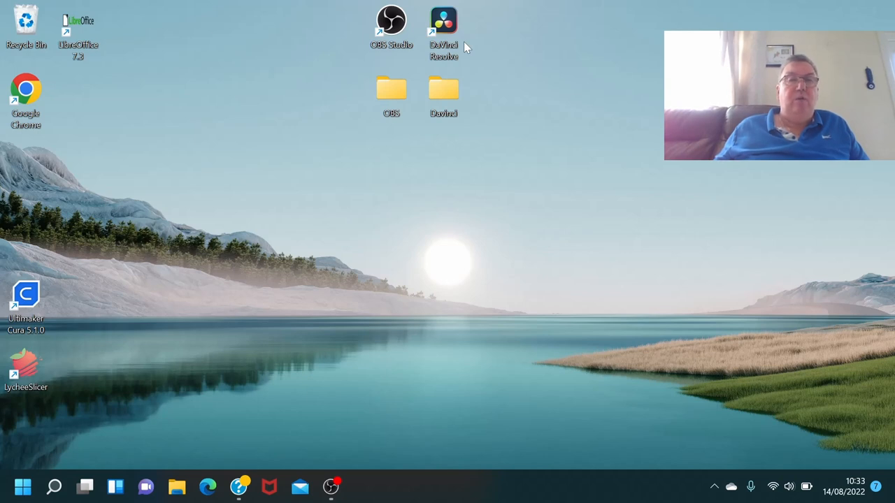
- Launch DaVinci Resolve from its desktop shortcut
double_click(444, 19)
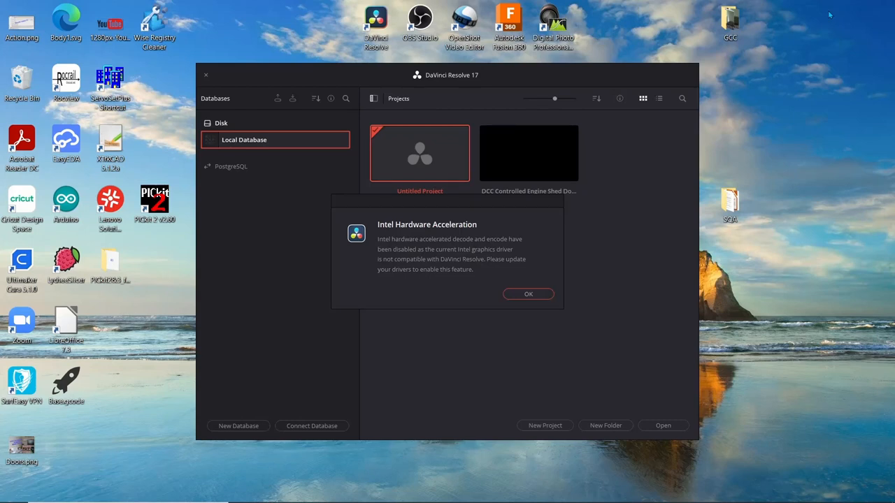
mouse_move(831, 14)
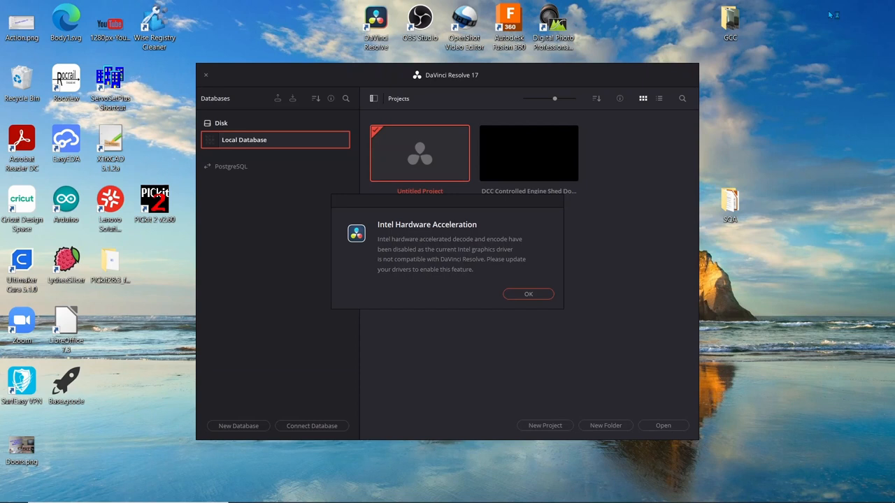
mouse_move(831, 14)
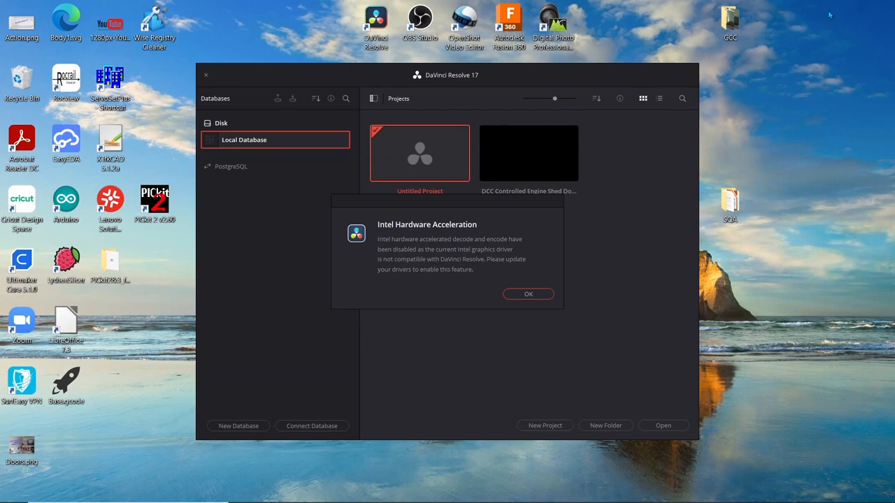
- Dismiss the Intel Hardware Acceleration warning with OK to reach the Cut page
click(528, 294)
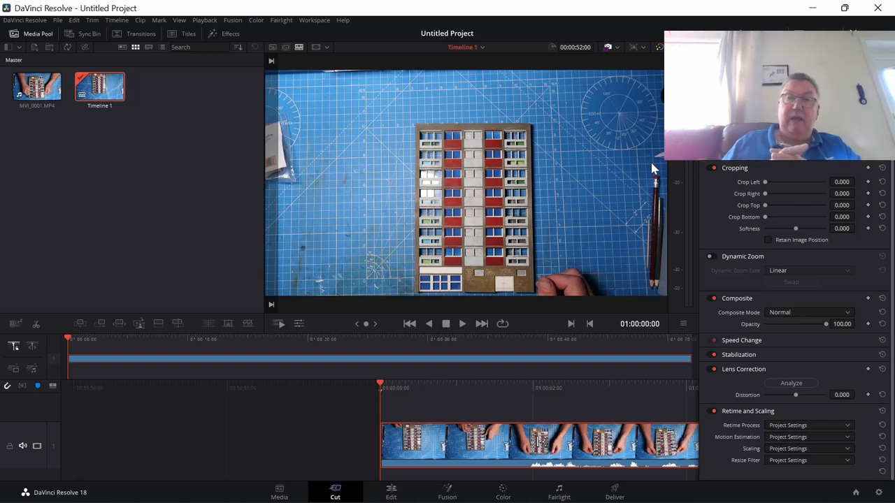
- Play the building-model clip forward on the Cut page timeline
click(461, 324)
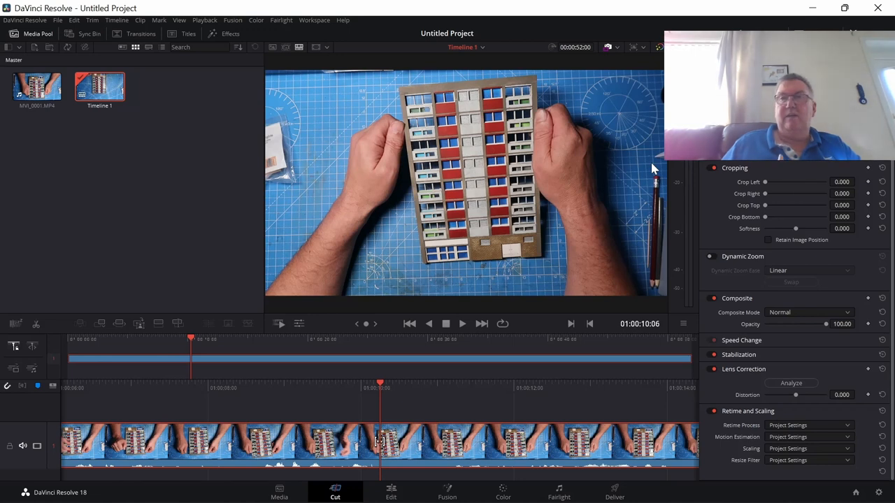
mouse_move(832, 10)
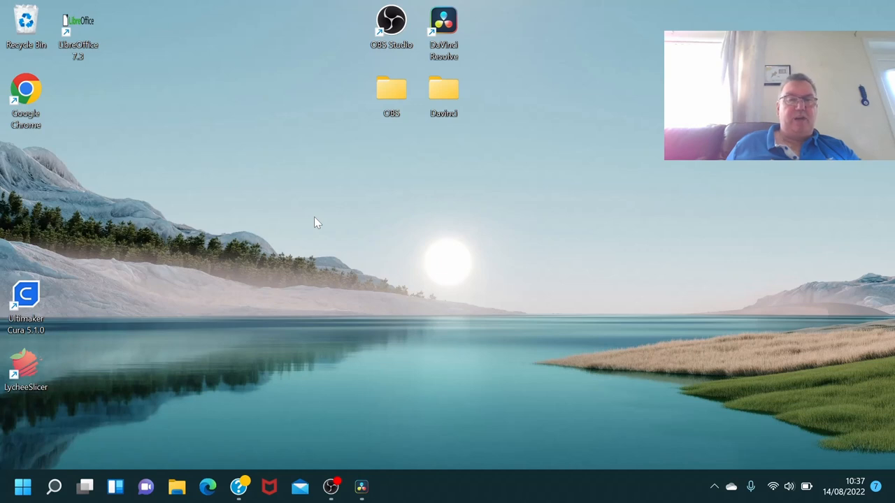
mouse_move(314, 255)
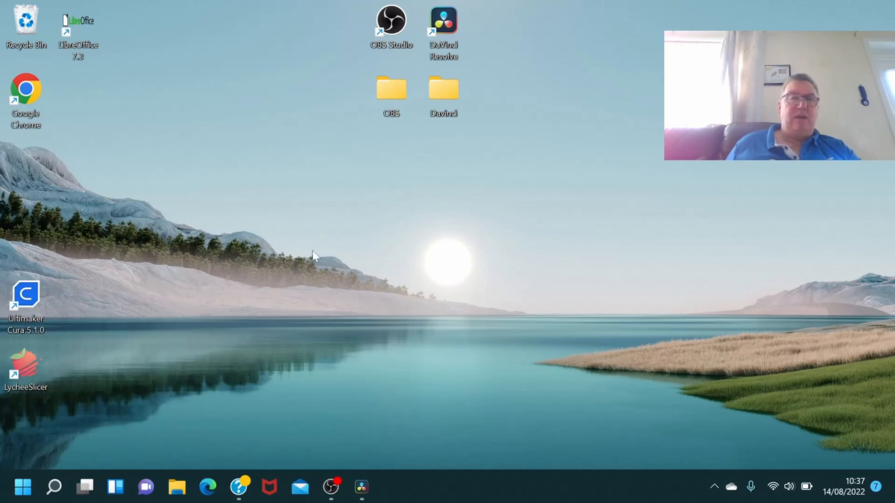
mouse_move(314, 273)
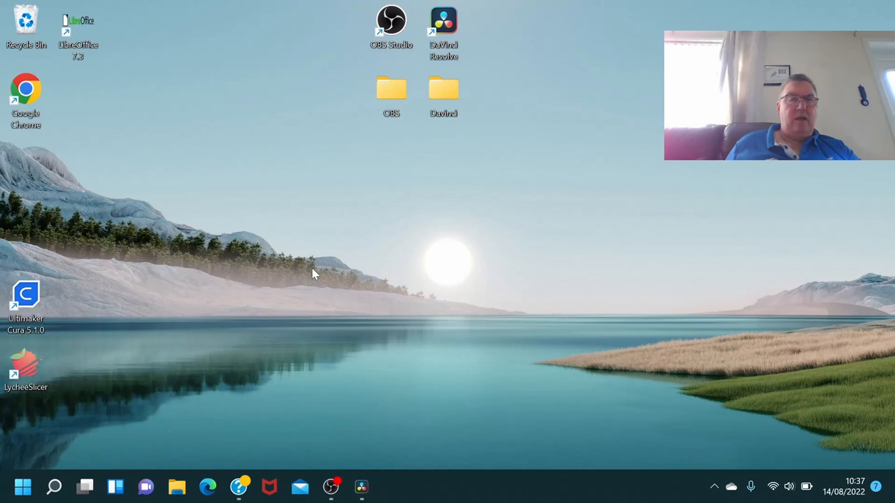